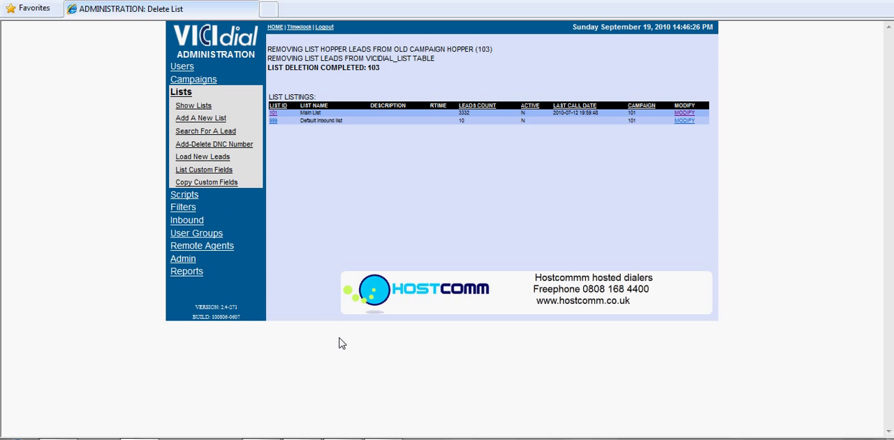
pyautogui.moveTo(458, 168)
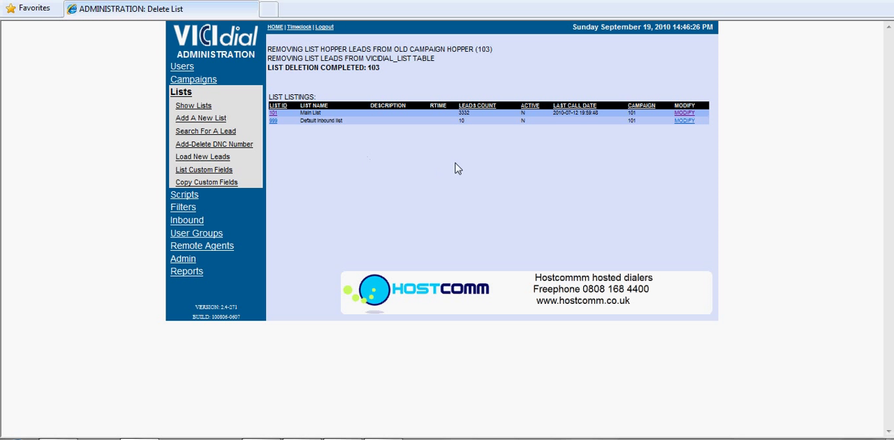
# Show the campaign listings with the active Hostcomm test campaign.
pyautogui.click(193, 79)
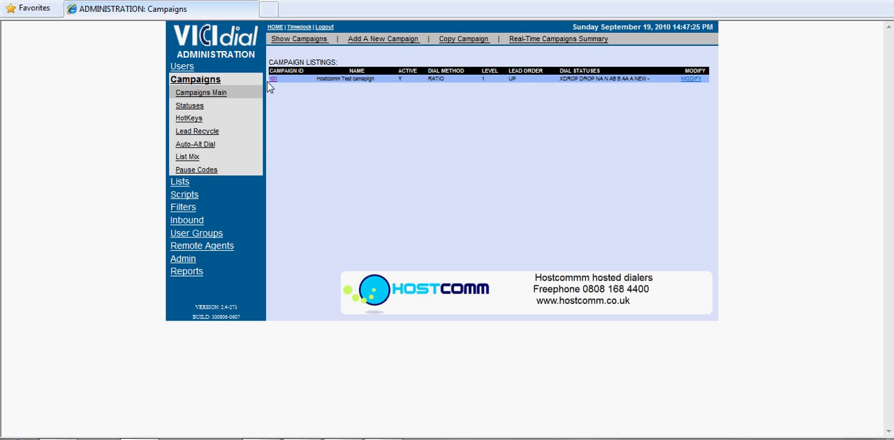
pyautogui.moveTo(646, 94)
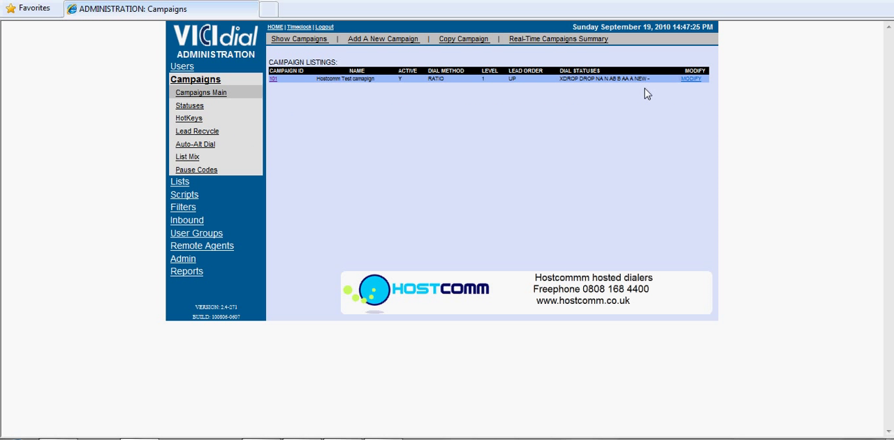
pyautogui.moveTo(273, 86)
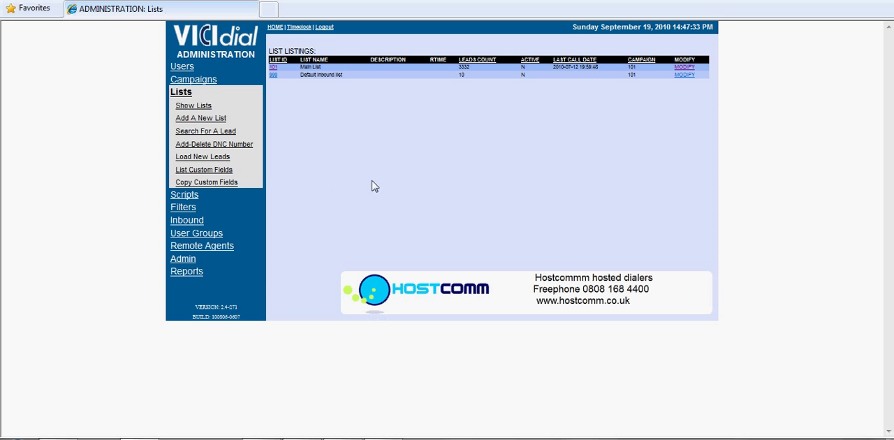
pyautogui.moveTo(218, 135)
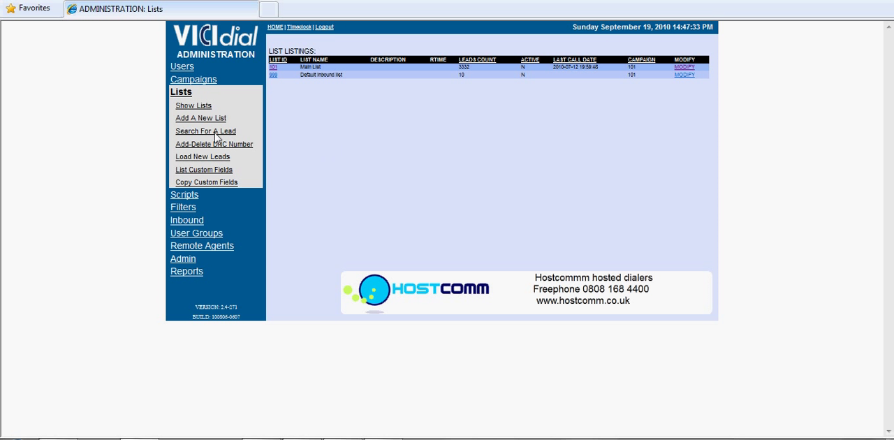
# Start a new list with ID 103, name Testlist3 and description Testlist3.
pyautogui.click(201, 117)
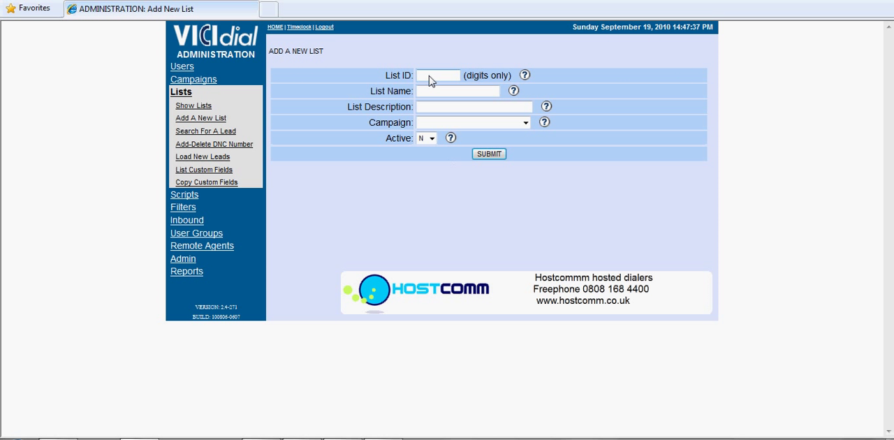
pyautogui.write('103')
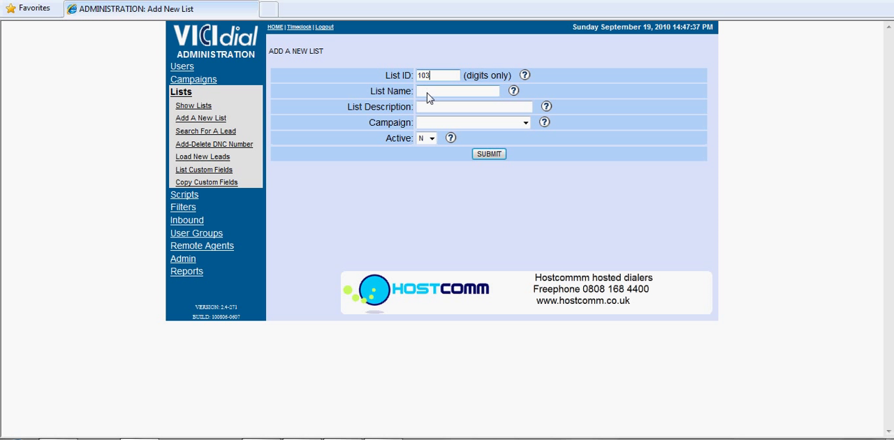
pyautogui.write('t')
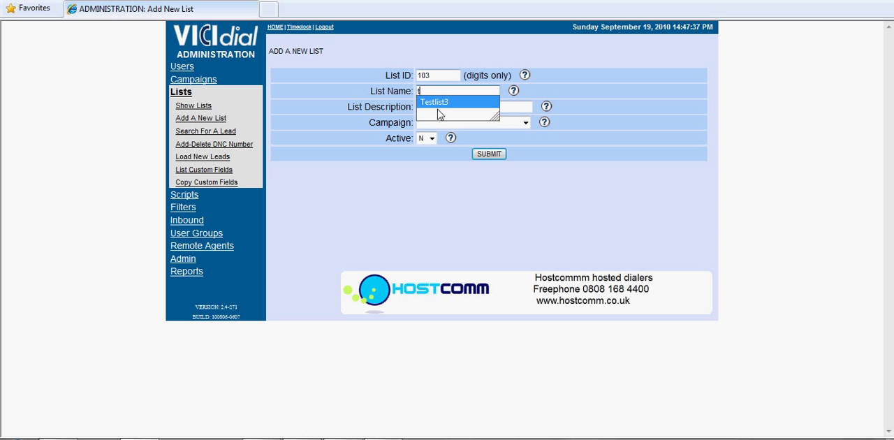
pyautogui.click(434, 102)
pyautogui.write('t')
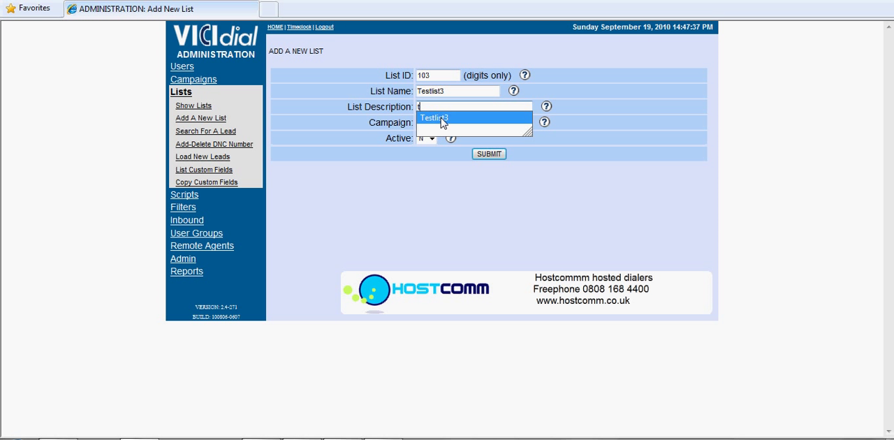
pyautogui.click(433, 117)
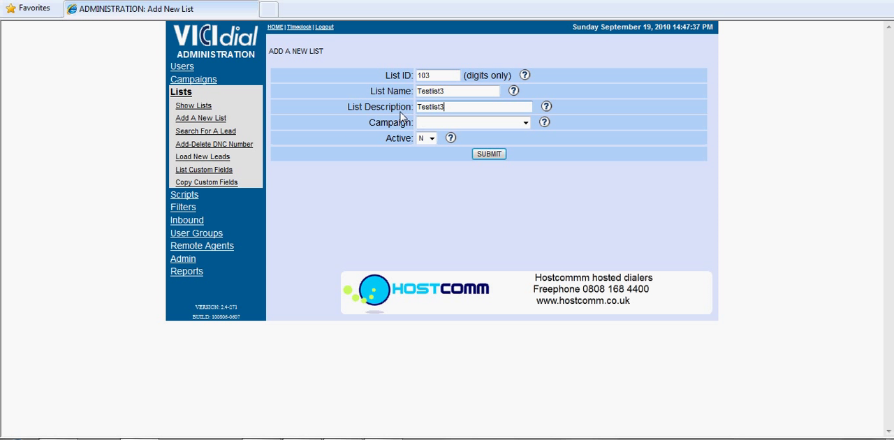
pyautogui.moveTo(464, 151)
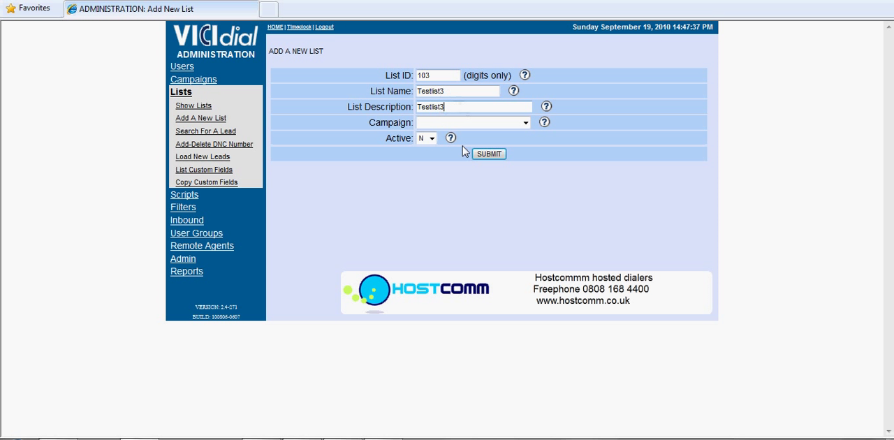
# Assign the new list to campaign 101, Hostcomm Test campaign.
pyautogui.click(525, 123)
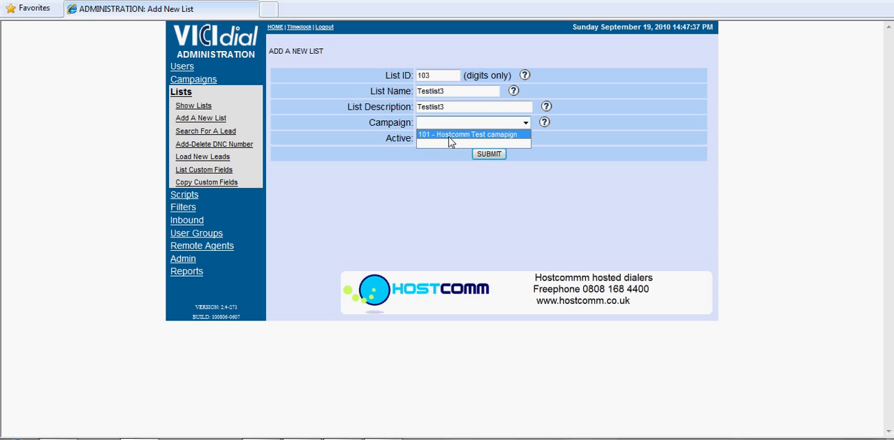
pyautogui.click(472, 134)
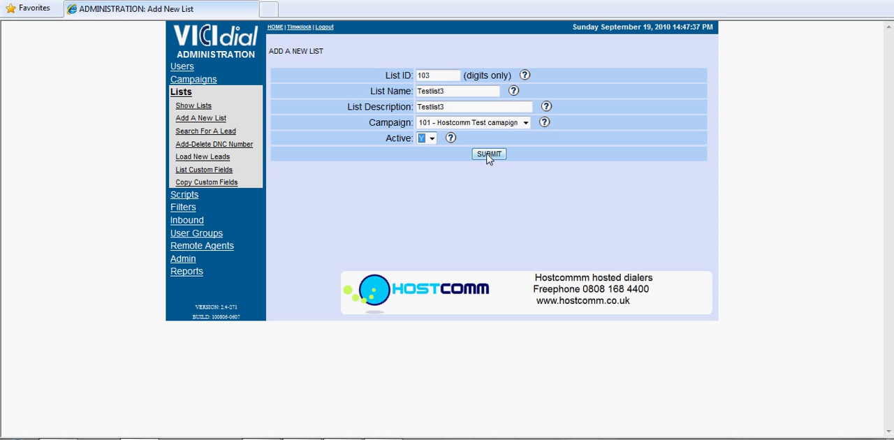
# Submit the new list 103 Testlist3 so its modify record appears.
pyautogui.click(489, 154)
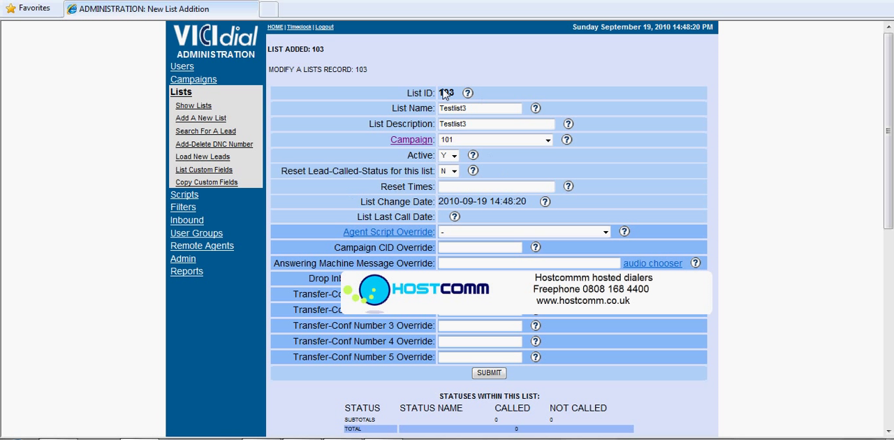
pyautogui.moveTo(431, 362)
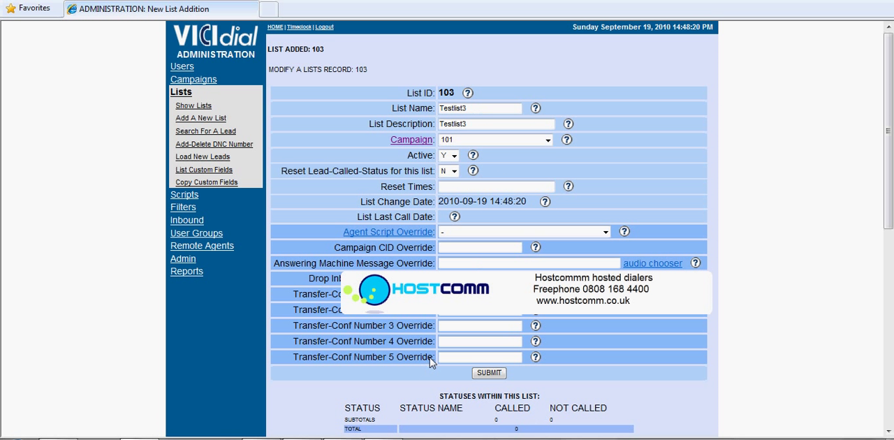
pyautogui.moveTo(431, 235)
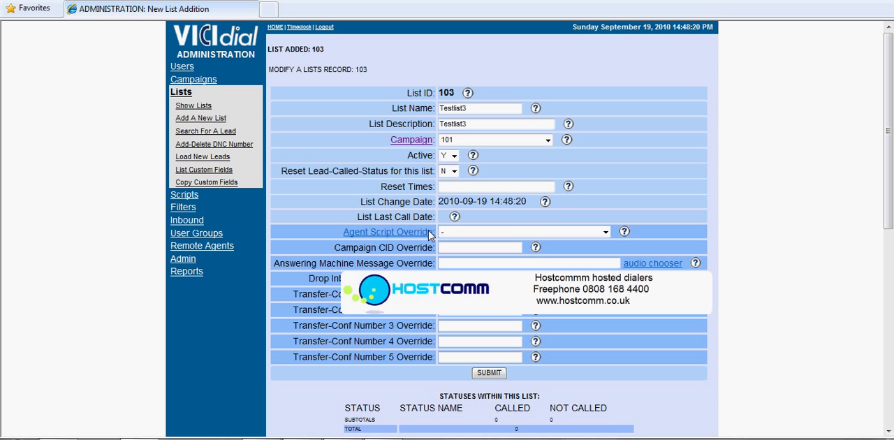
pyautogui.moveTo(186, 164)
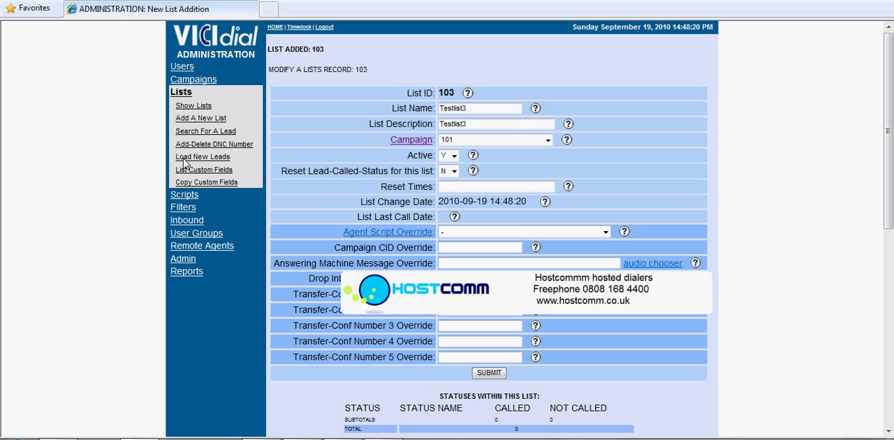
# Go to Load New Leads, switch to the 1st Gen Lead Loader and browse for a file.
pyautogui.click(202, 157)
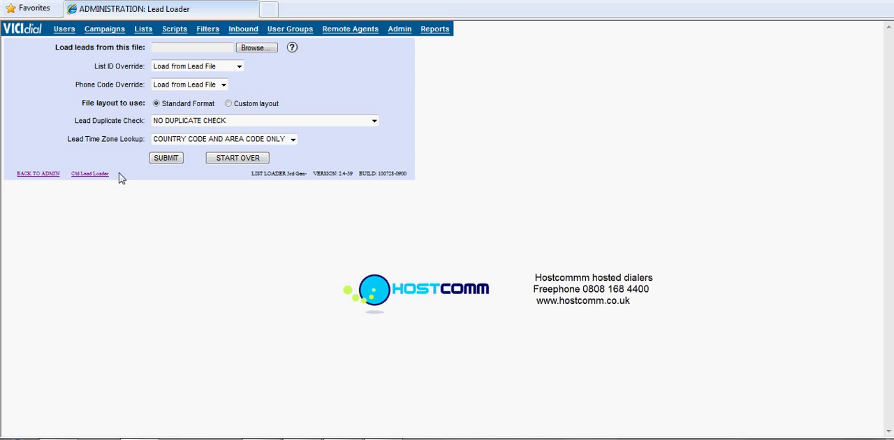
pyautogui.click(90, 173)
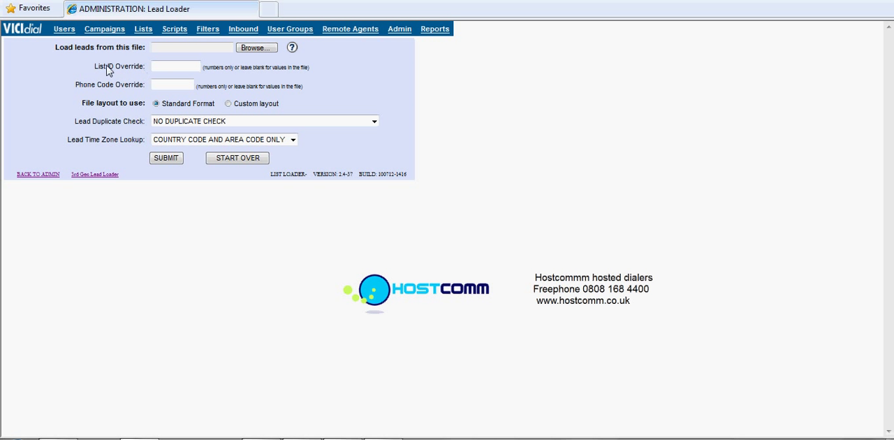
pyautogui.moveTo(270, 102)
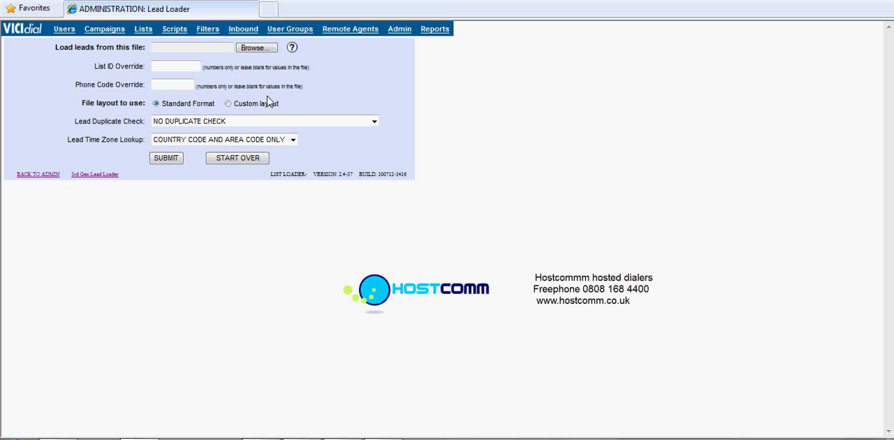
pyautogui.click(257, 48)
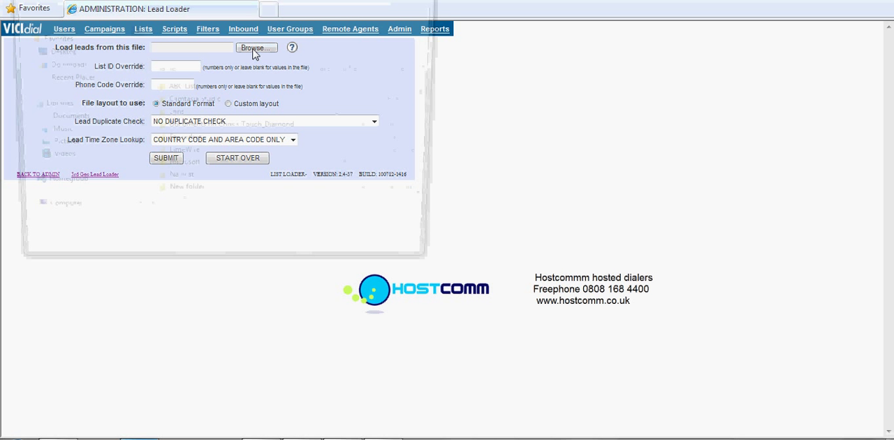
# Choose the test list text file from the Desktop as the leads source.
pyautogui.click(257, 48)
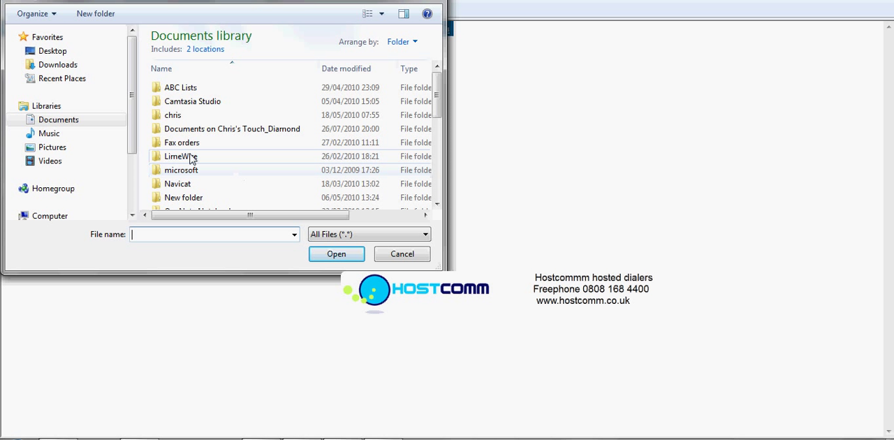
pyautogui.click(53, 50)
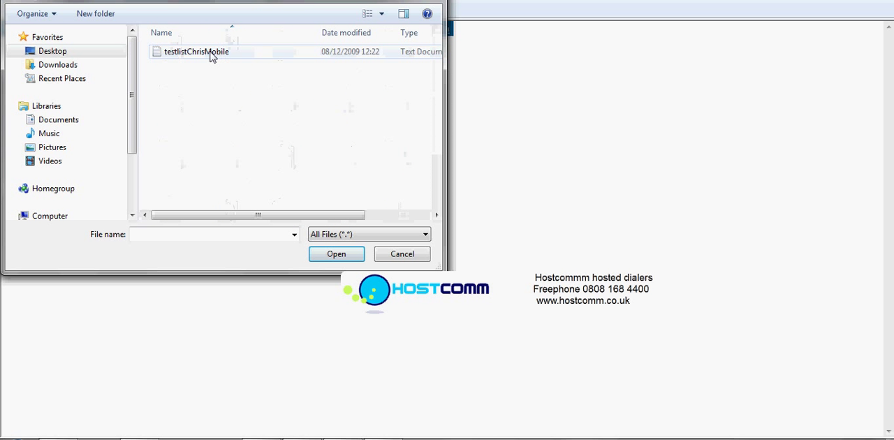
pyautogui.doubleClick(196, 50)
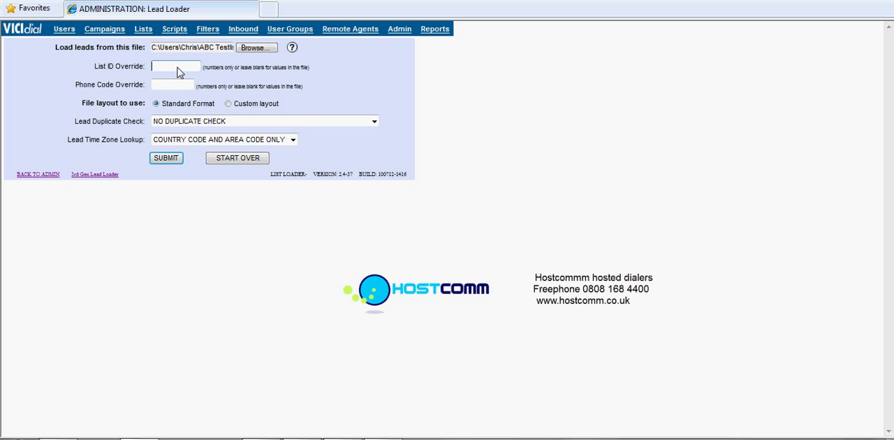
# Upload the file with List ID Override 103, Custom layout and duplicate checking off.
pyautogui.write('10')
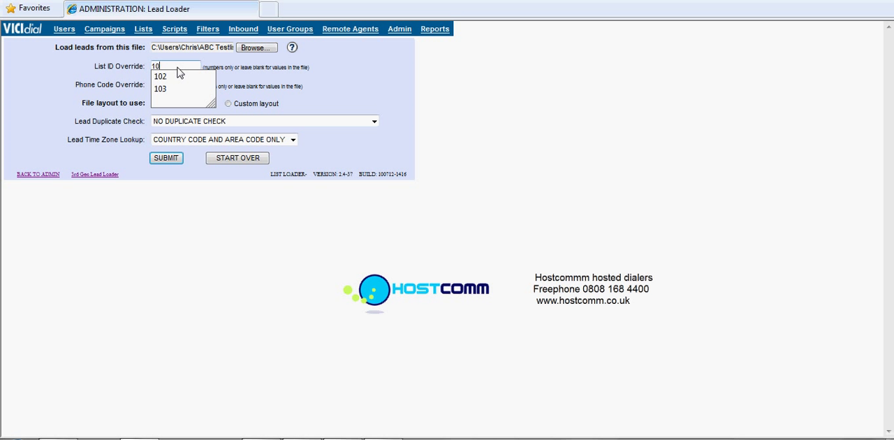
pyautogui.click(160, 90)
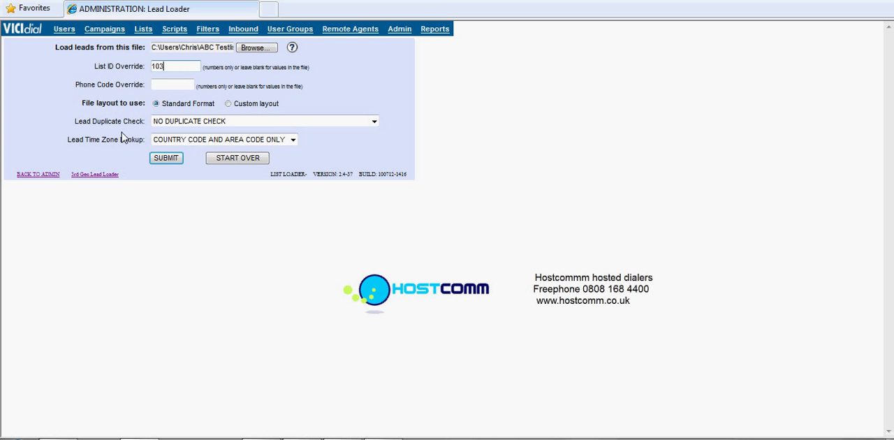
pyautogui.moveTo(240, 117)
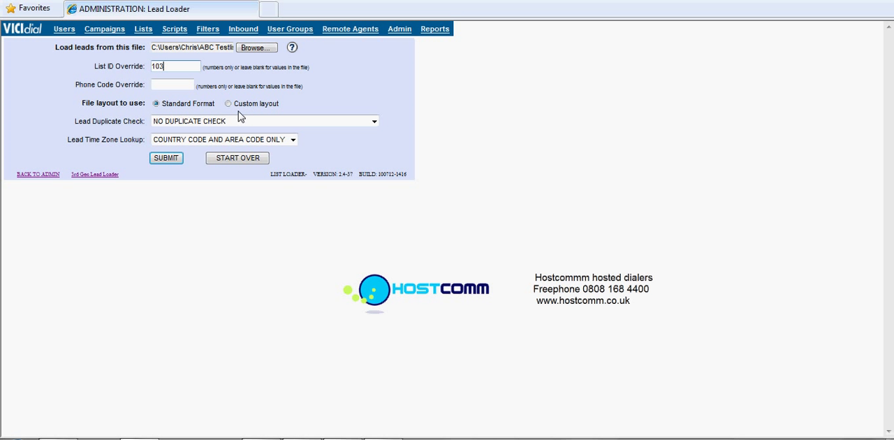
pyautogui.click(228, 103)
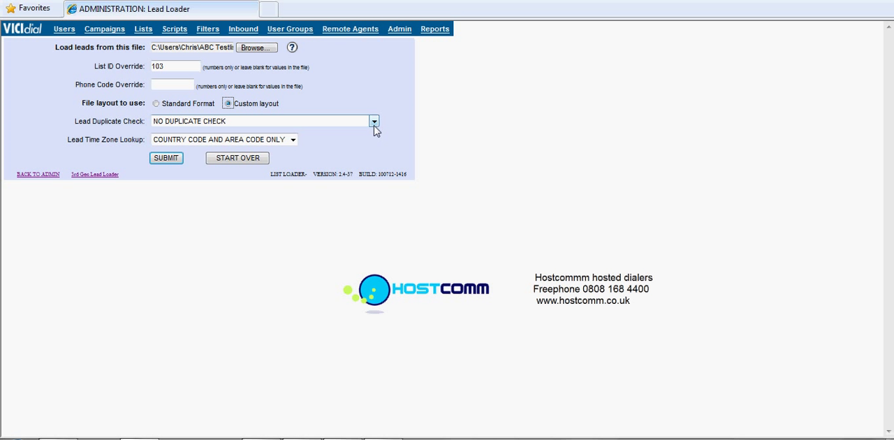
pyautogui.click(375, 121)
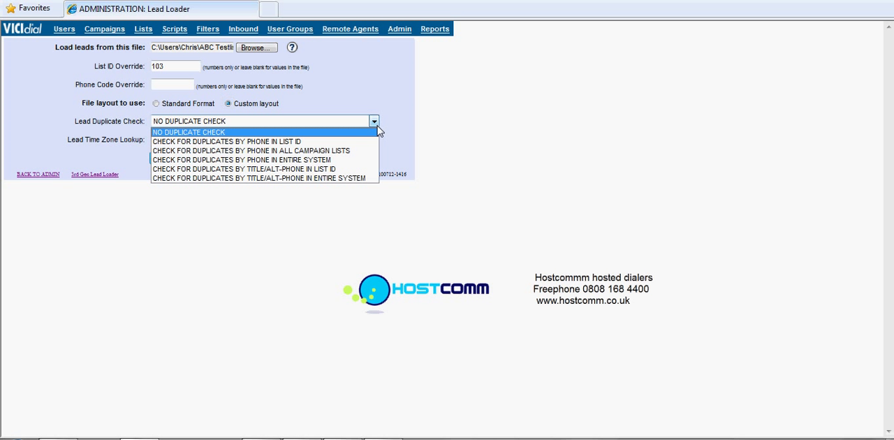
pyautogui.click(189, 131)
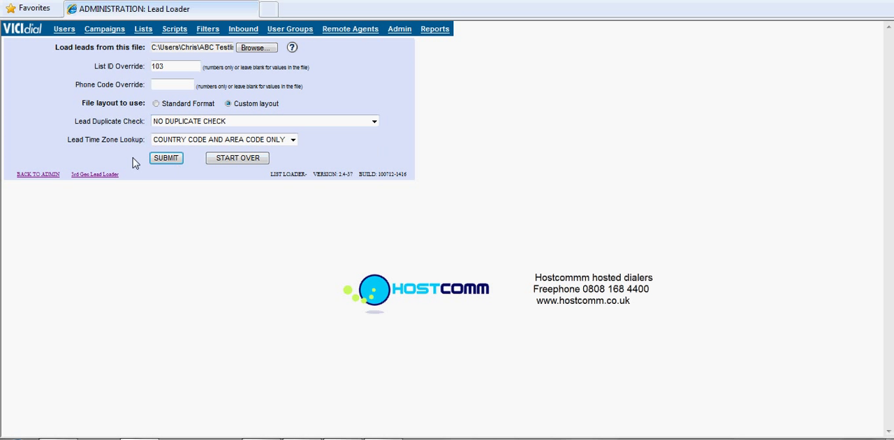
pyautogui.moveTo(237, 156)
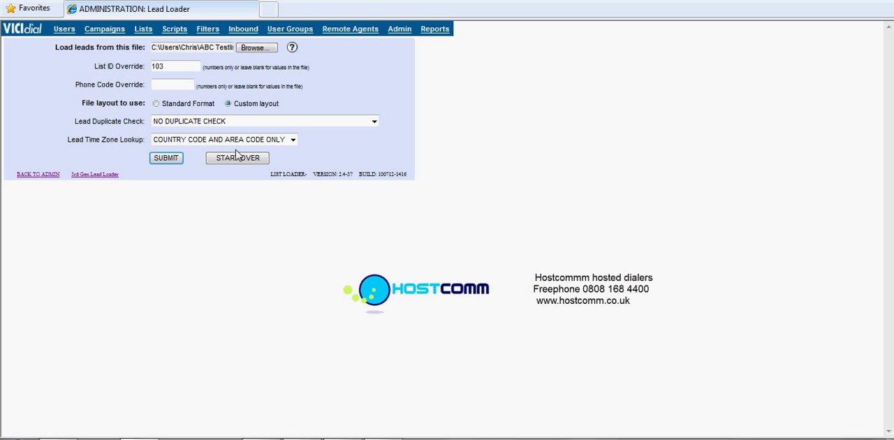
pyautogui.moveTo(166, 211)
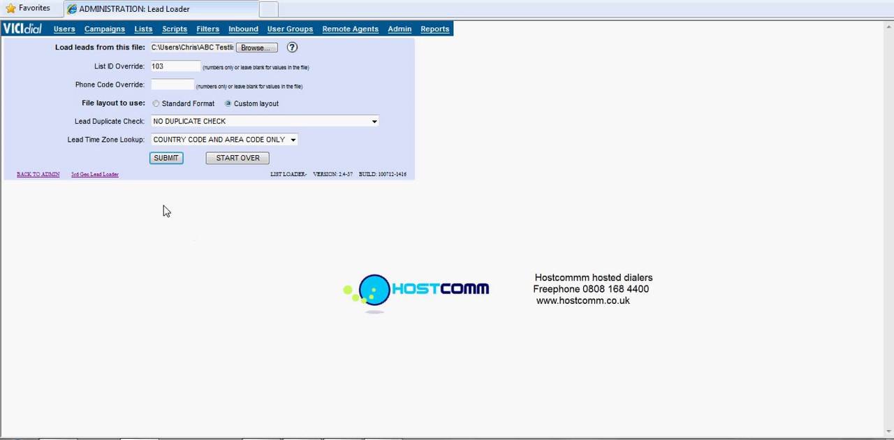
pyautogui.click(166, 157)
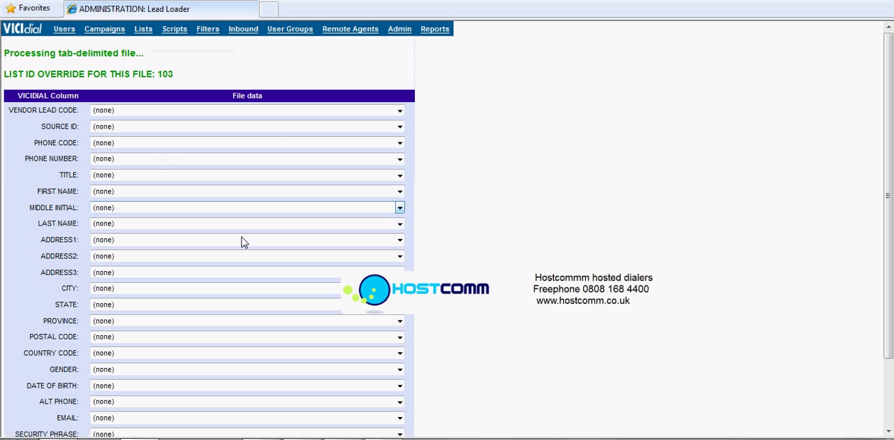
pyautogui.moveTo(82, 239)
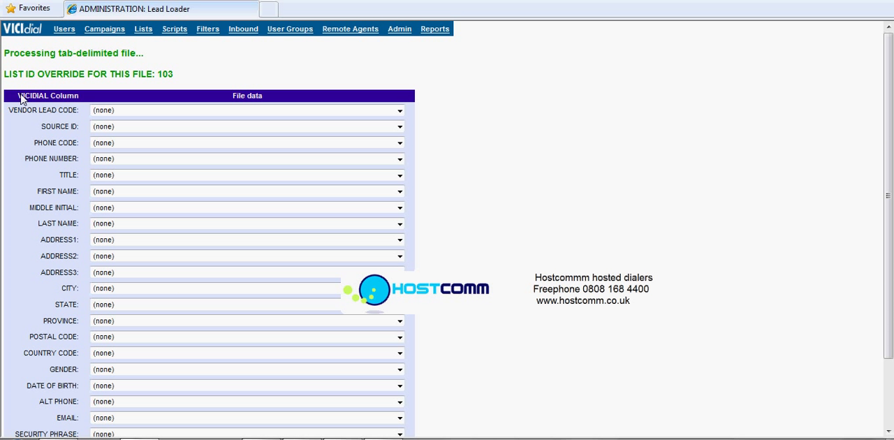
pyautogui.moveTo(14, 97)
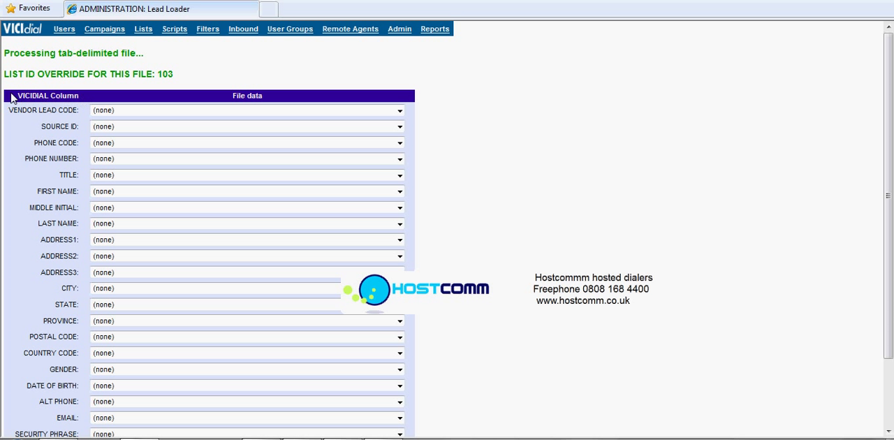
pyautogui.moveTo(221, 101)
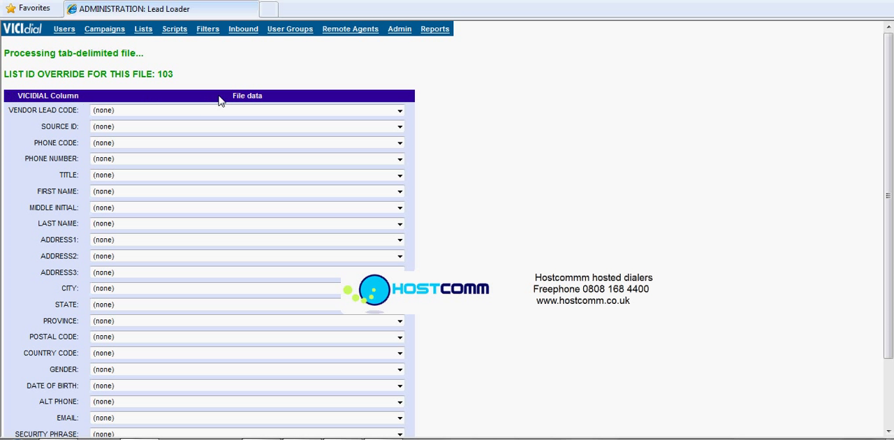
pyautogui.moveTo(60, 203)
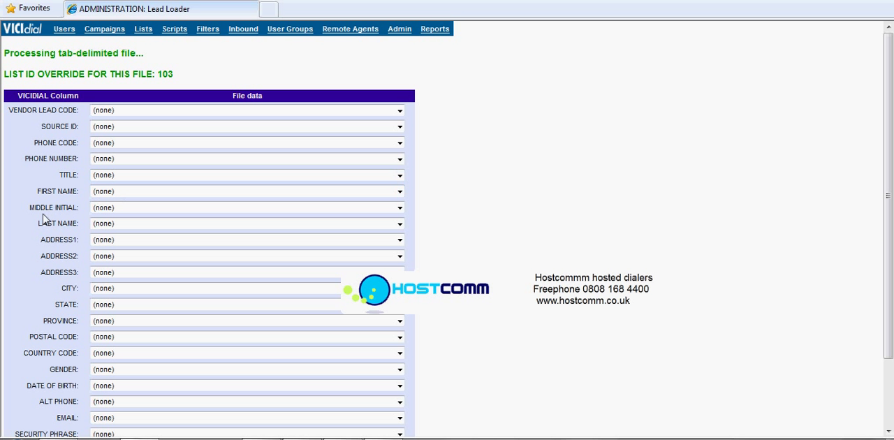
pyautogui.moveTo(46, 171)
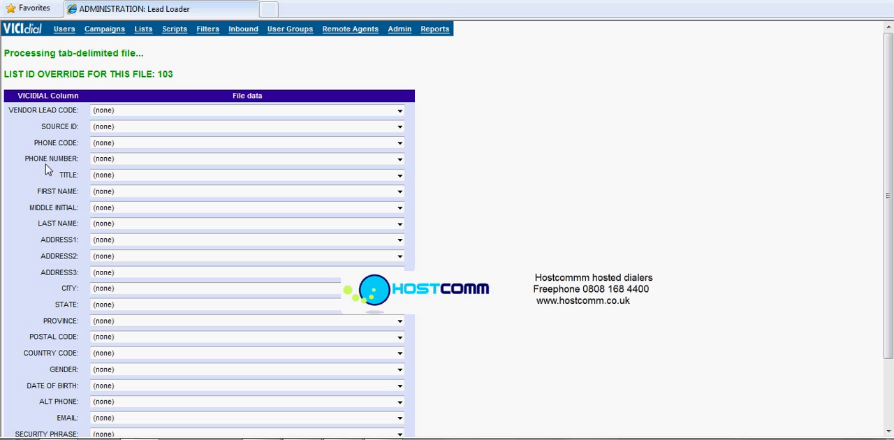
# Map Phone Number, Title and First Name to the file's matching columns.
pyautogui.click(399, 159)
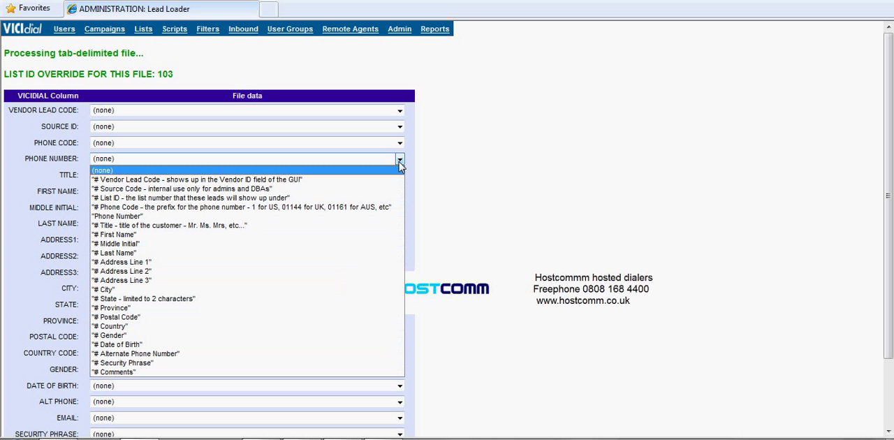
pyautogui.moveTo(117, 215)
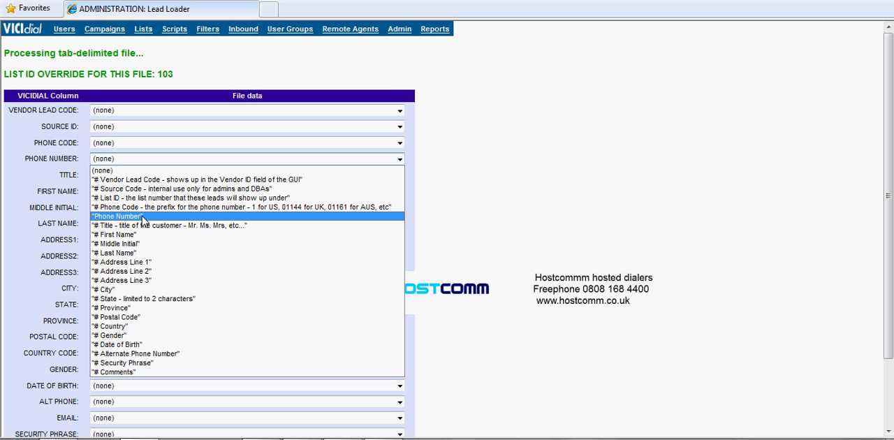
pyautogui.click(117, 216)
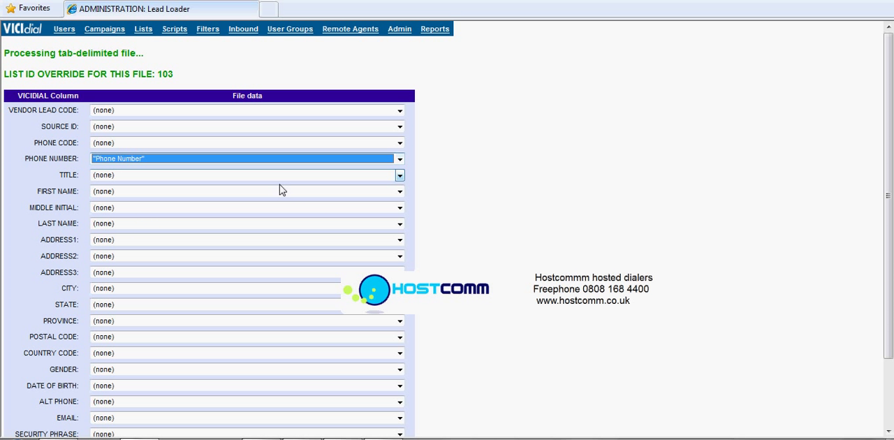
pyautogui.click(399, 175)
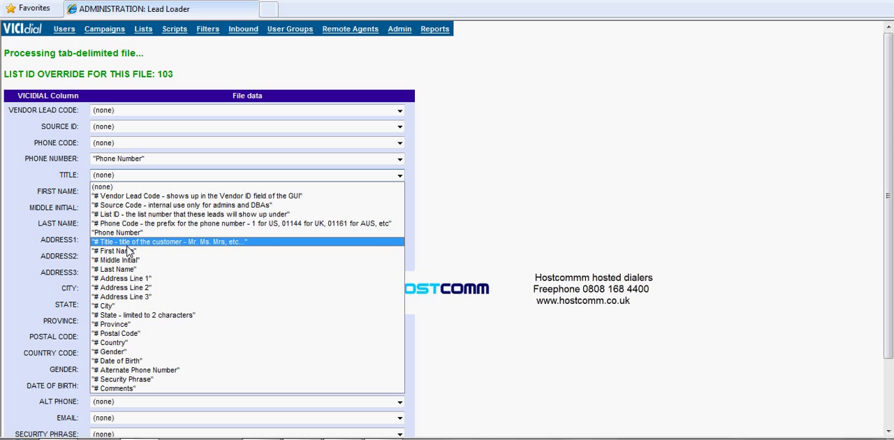
pyautogui.click(170, 242)
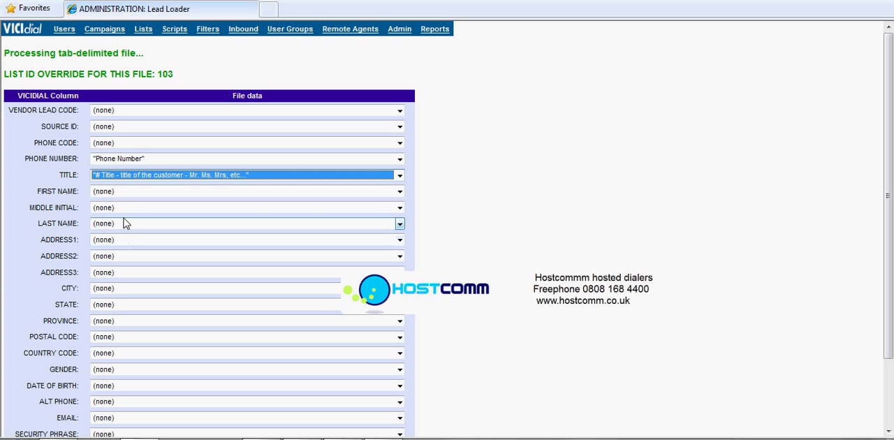
pyautogui.click(400, 190)
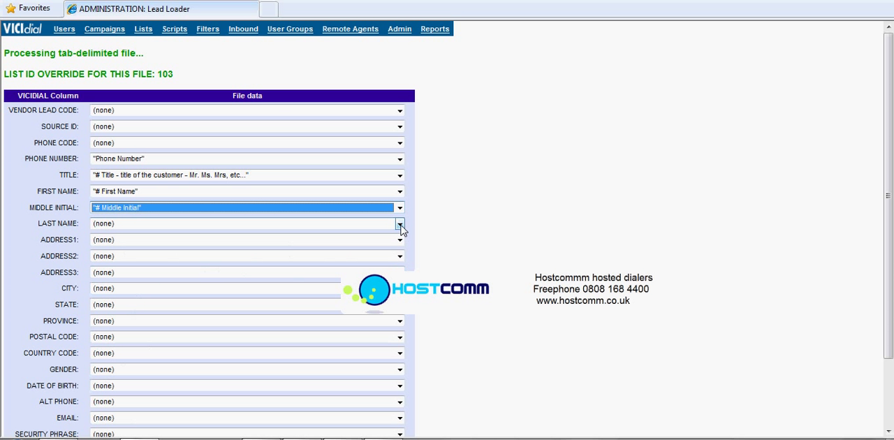
# Map Last Name, Address1 and Address2 to the file's matching columns.
pyautogui.click(400, 223)
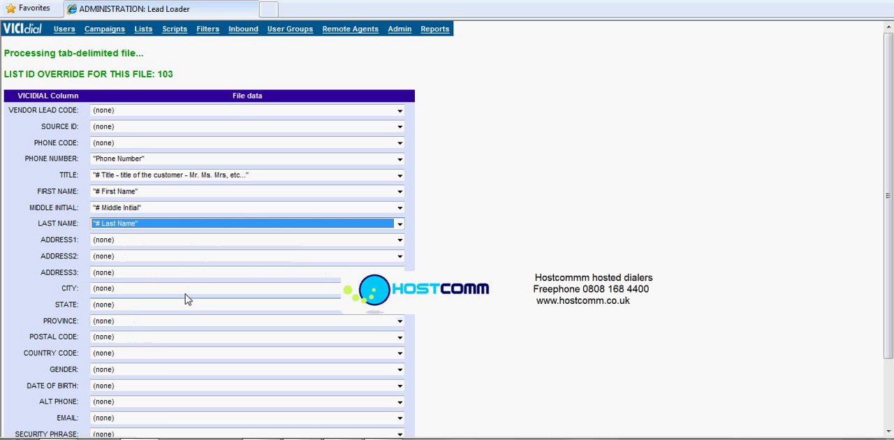
pyautogui.click(399, 239)
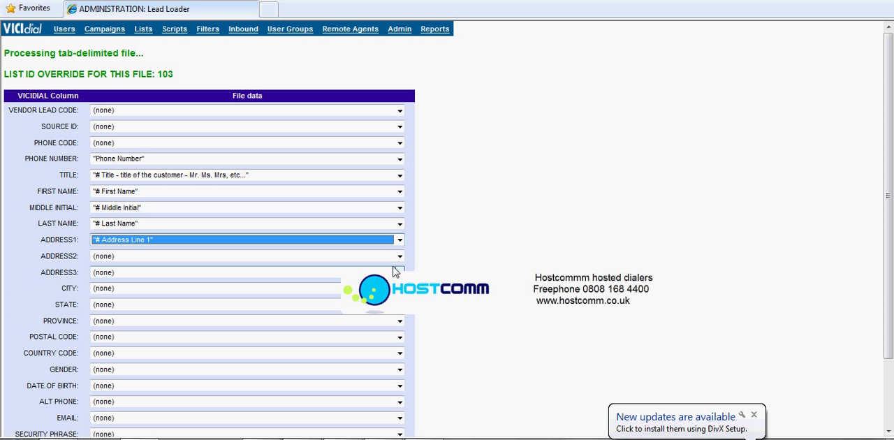
pyautogui.click(400, 239)
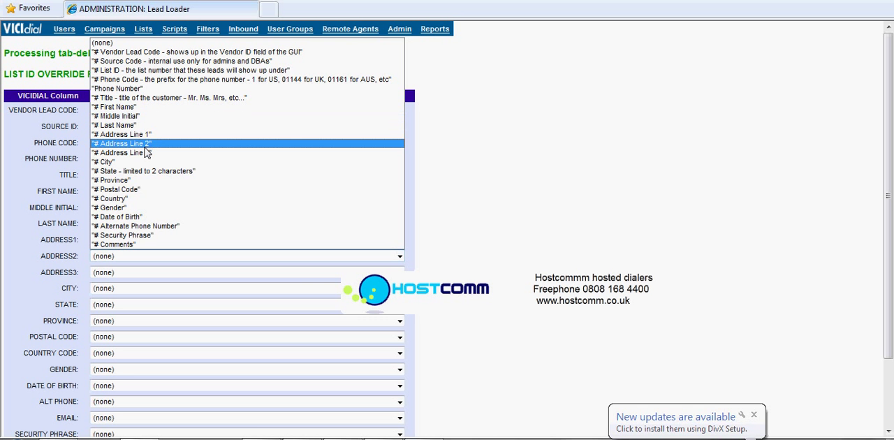
pyautogui.click(123, 142)
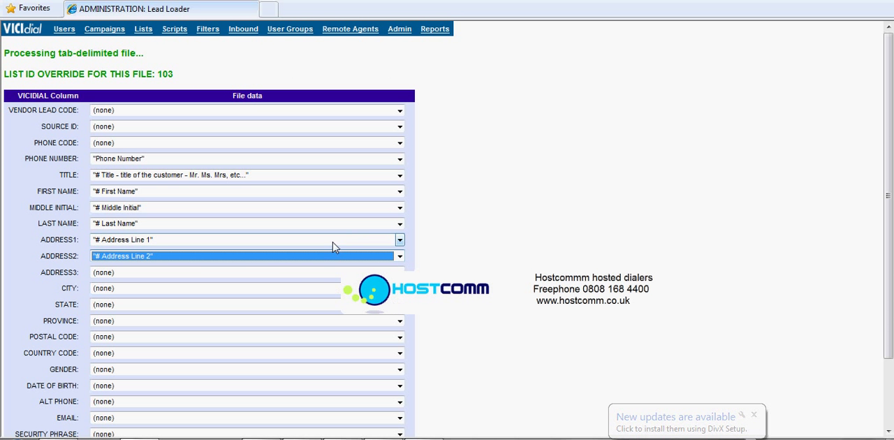
pyautogui.scroll(-3)
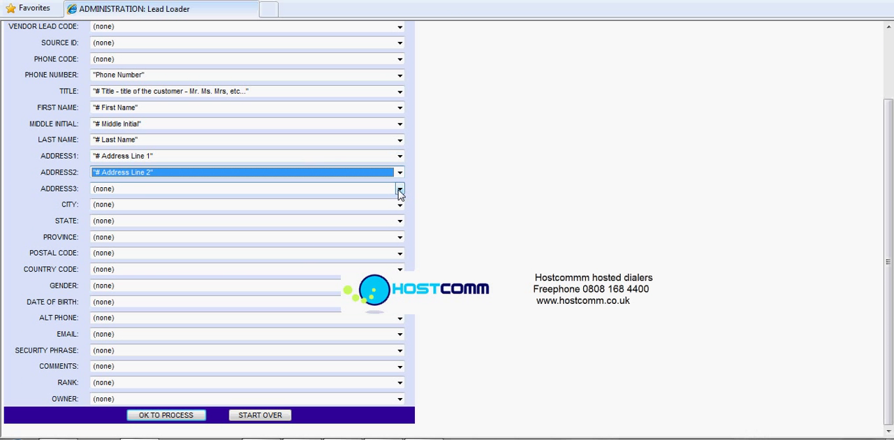
# Map Address3, Security Phrase and Comments to the file's matching columns.
pyautogui.click(400, 189)
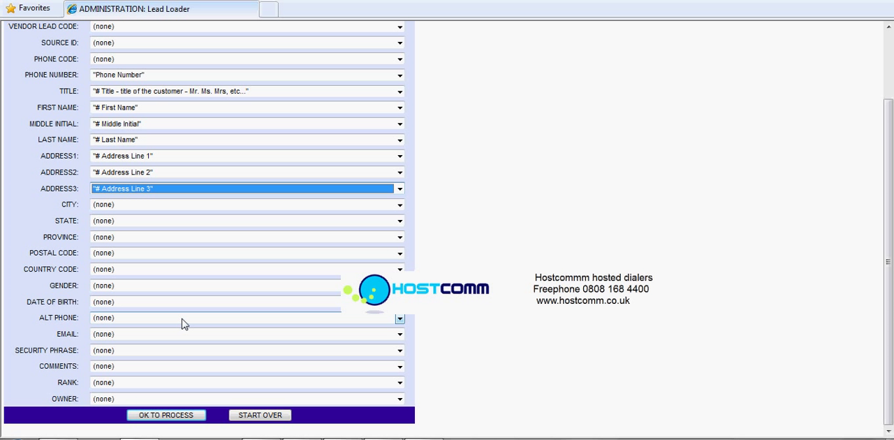
pyautogui.click(400, 351)
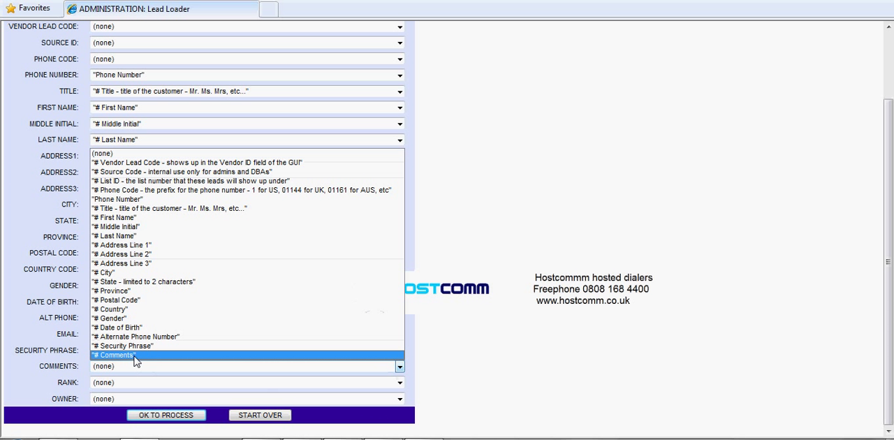
pyautogui.click(112, 355)
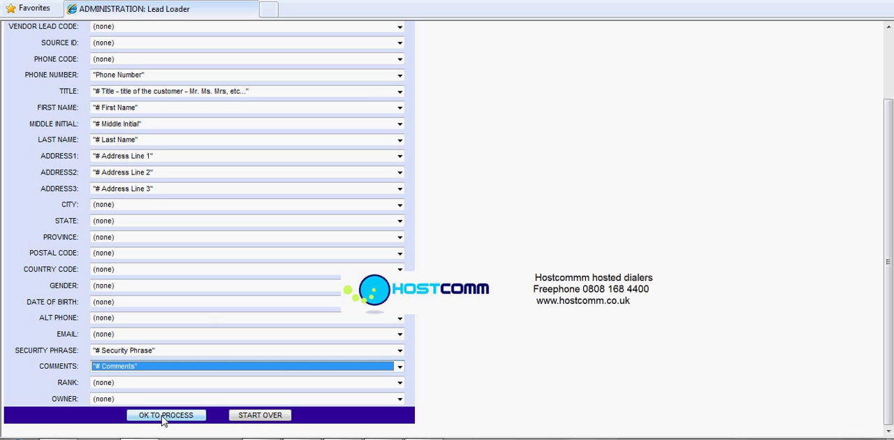
# Process the mapped file into list 103, reporting 13 good, 1 bad, 14 total.
pyautogui.click(165, 415)
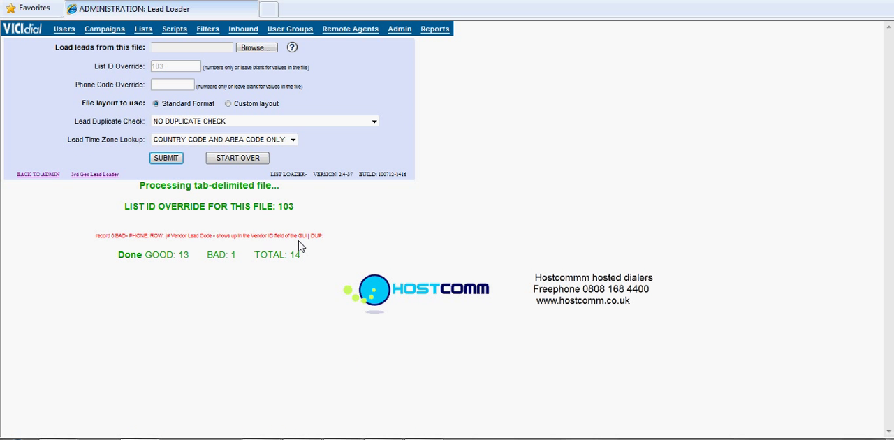
pyautogui.moveTo(129, 267)
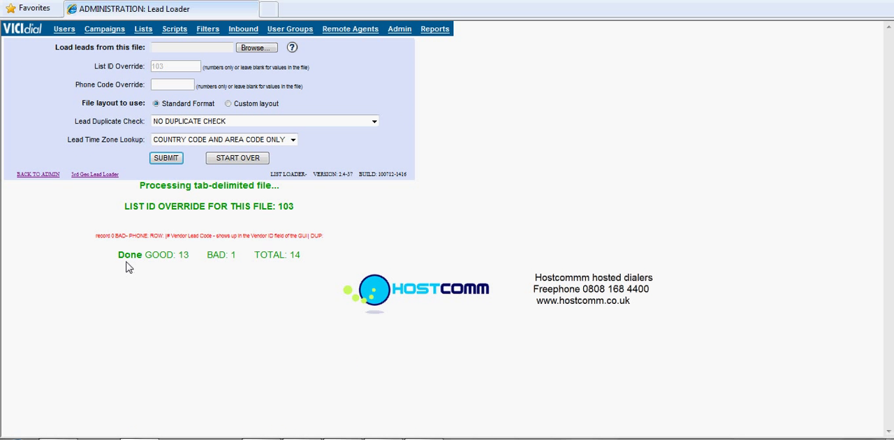
pyautogui.moveTo(220, 272)
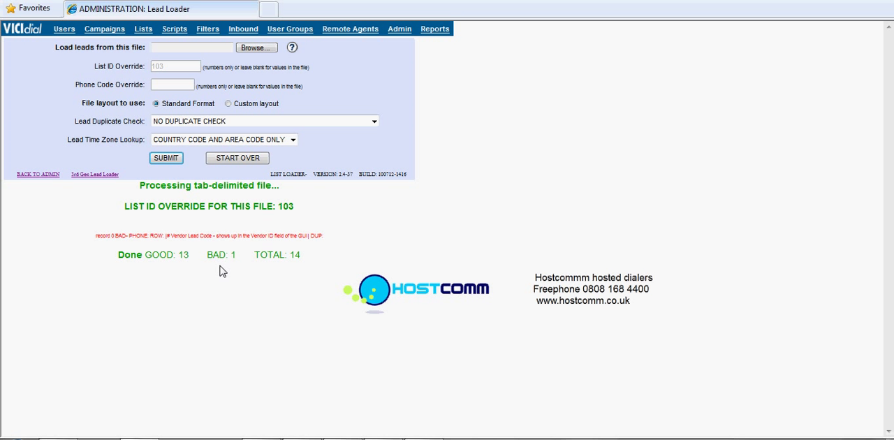
pyautogui.moveTo(299, 271)
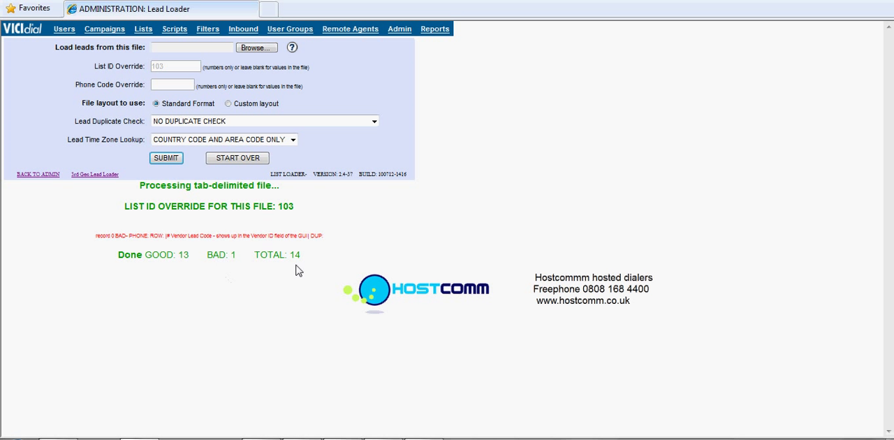
pyautogui.moveTo(173, 281)
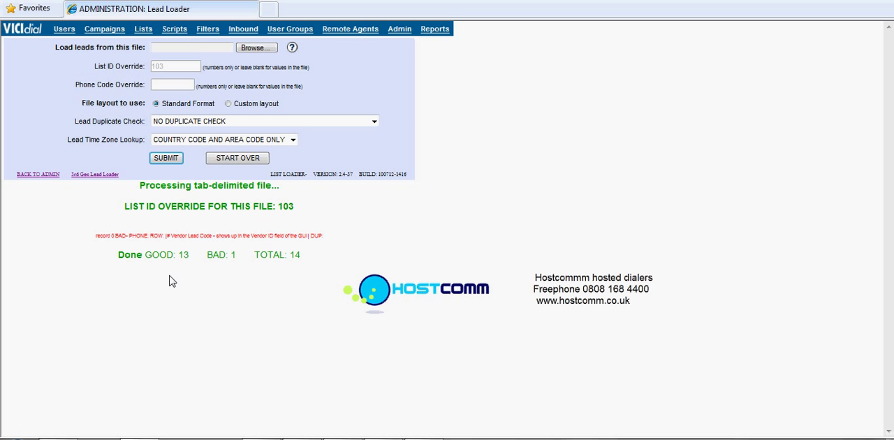
pyautogui.moveTo(49, 187)
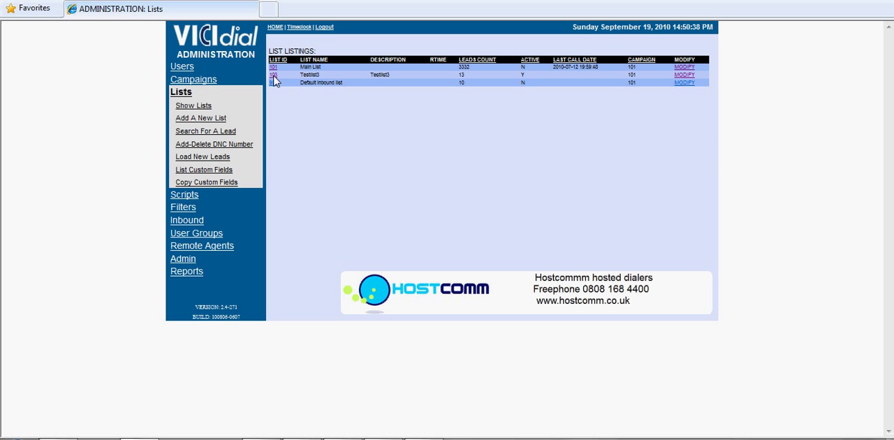
pyautogui.moveTo(478, 81)
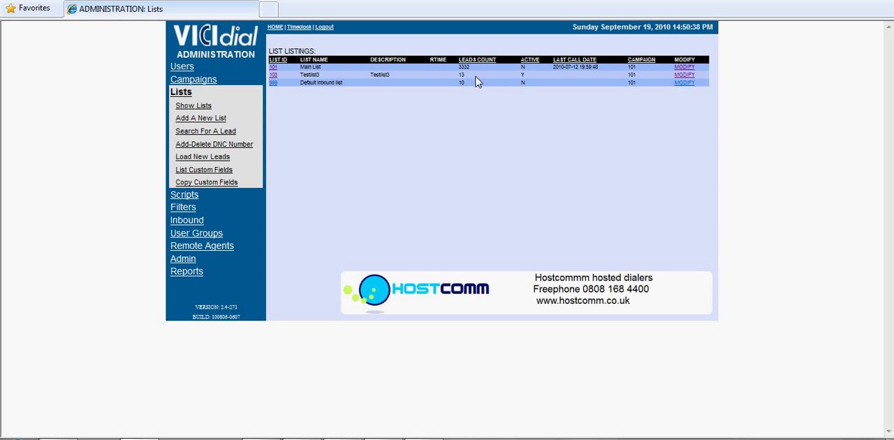
pyautogui.moveTo(358, 215)
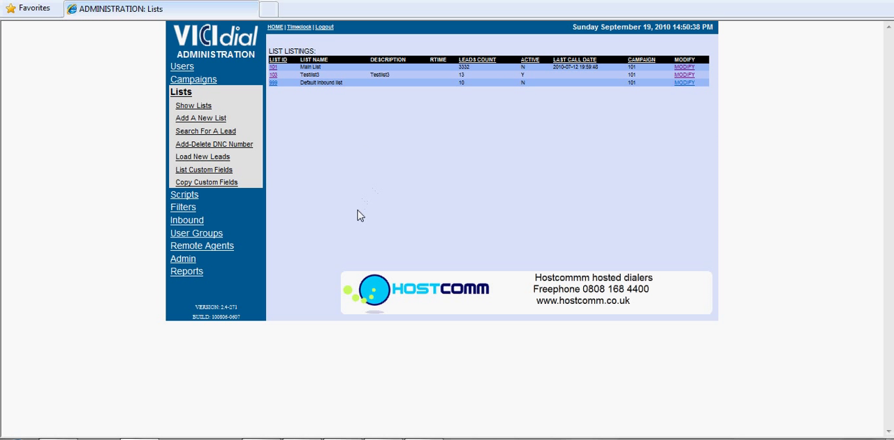
pyautogui.moveTo(394, 192)
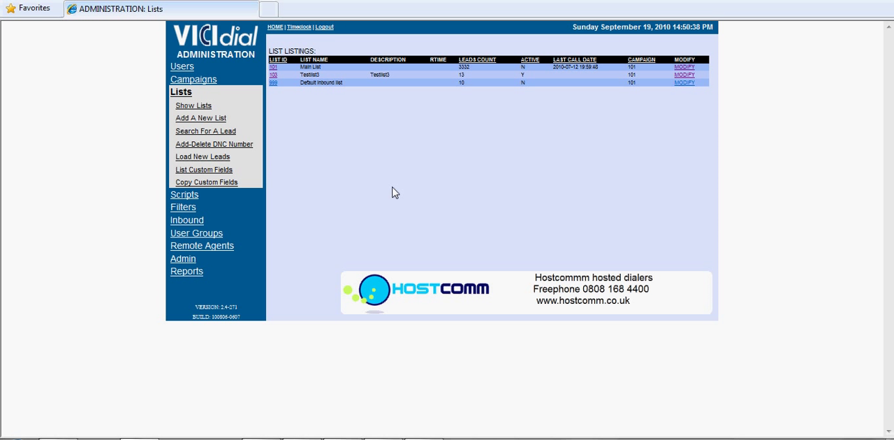